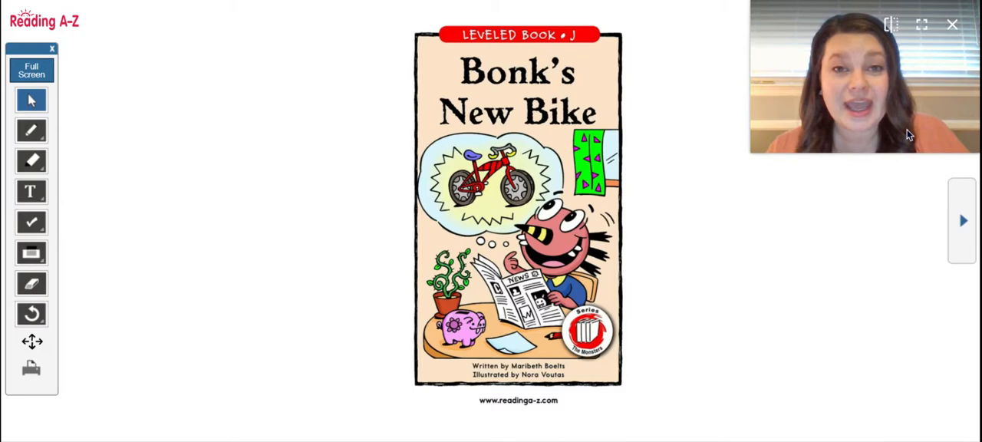
Page through 'Bonk's New Bike' from the cover to page 6
left_click(962, 220)
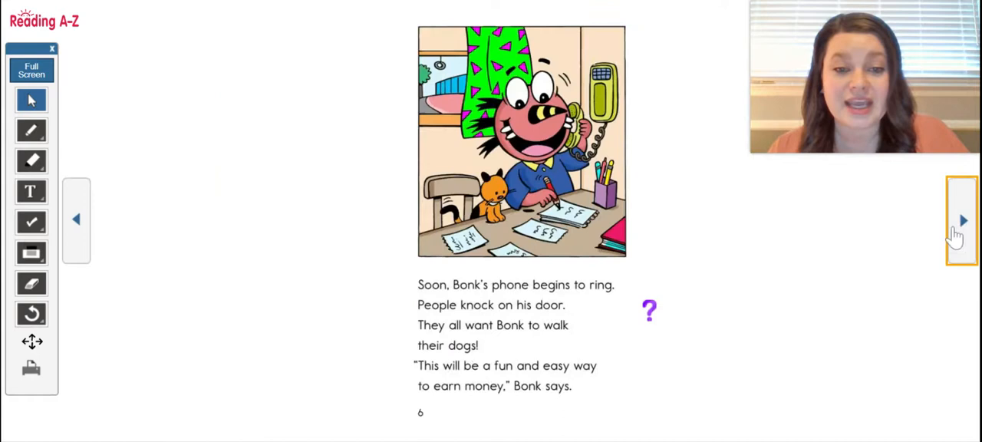
mouse_move(648, 398)
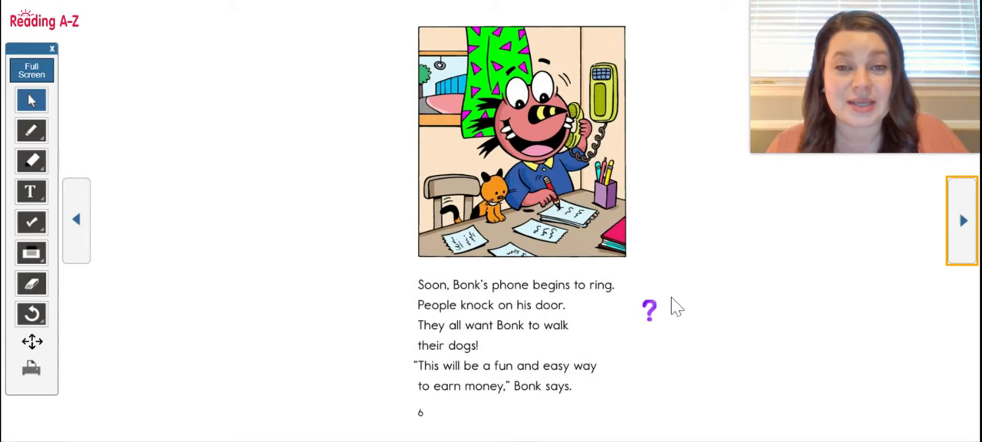
mouse_move(682, 323)
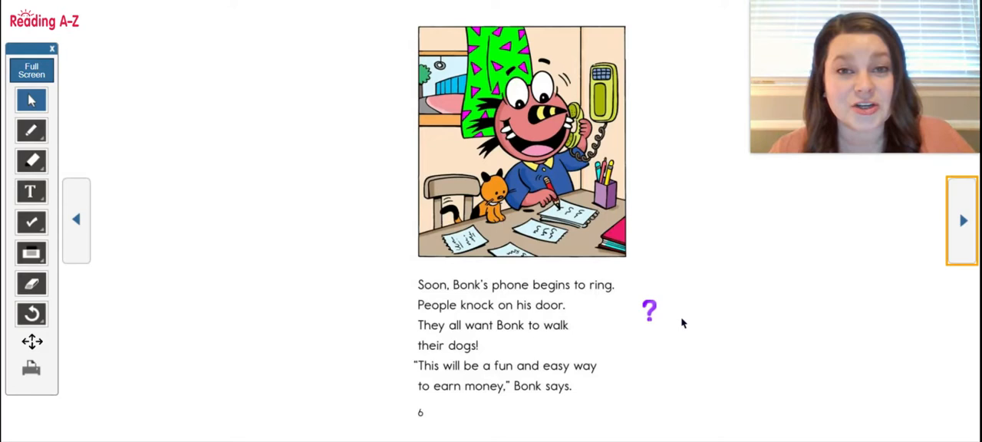
mouse_move(964, 221)
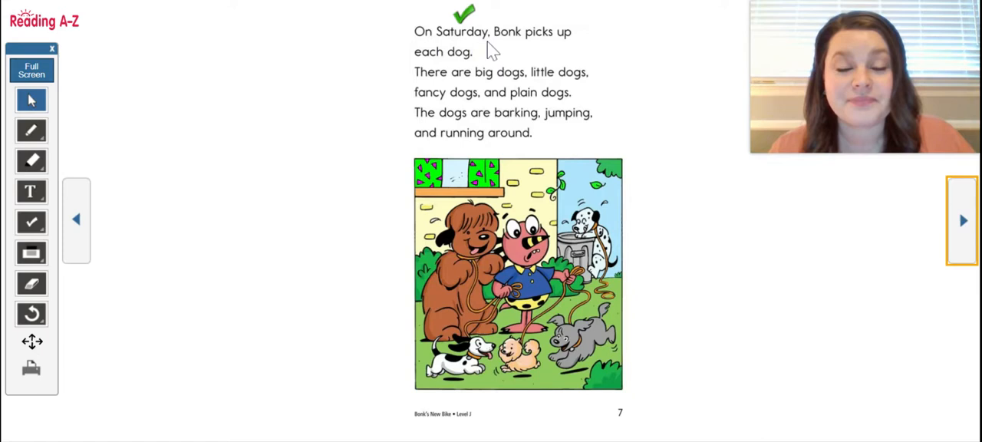
mouse_move(461, 73)
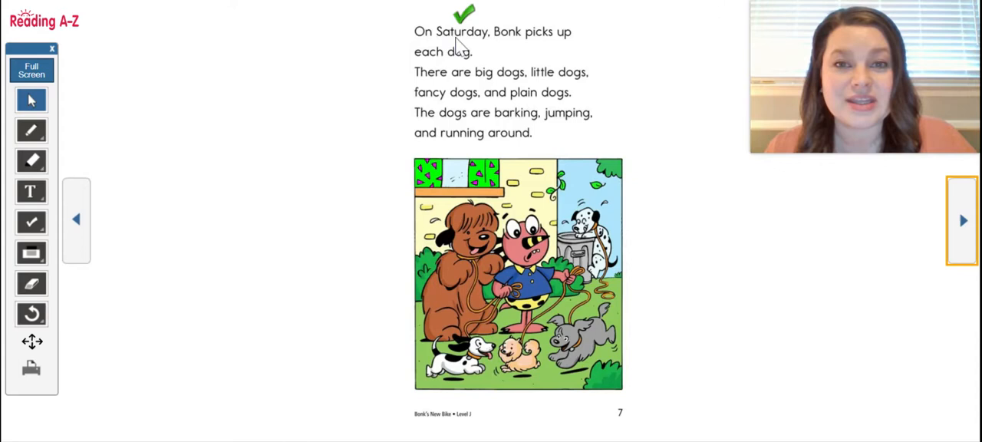
mouse_move(492, 44)
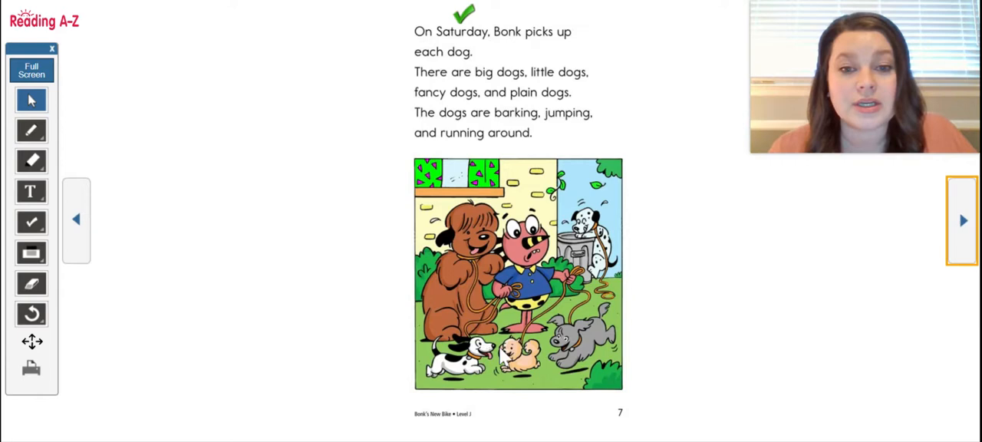
mouse_move(755, 241)
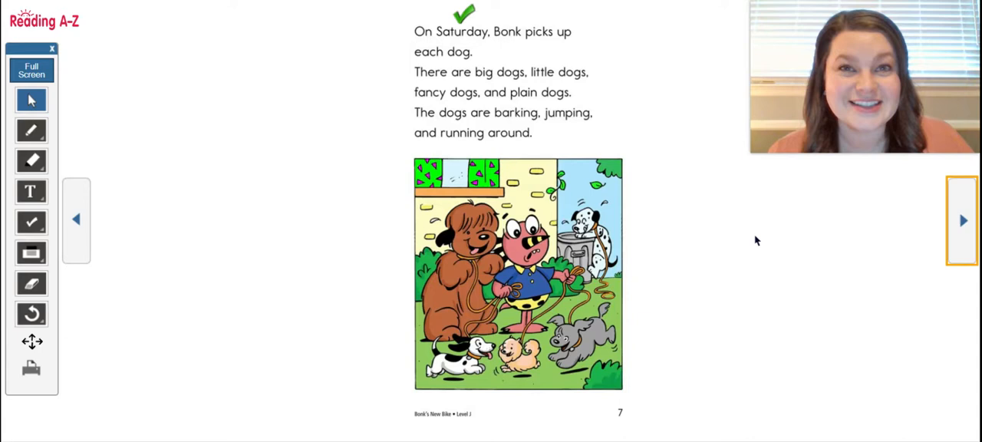
mouse_move(852, 6)
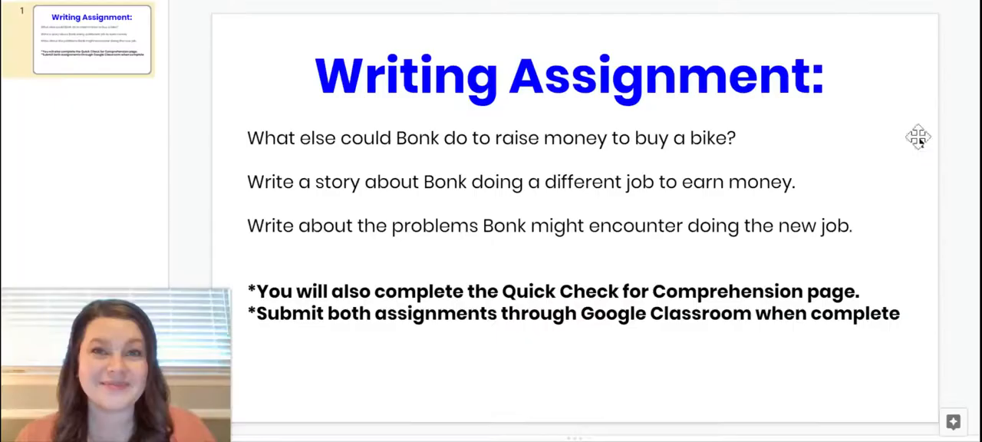
mouse_move(921, 143)
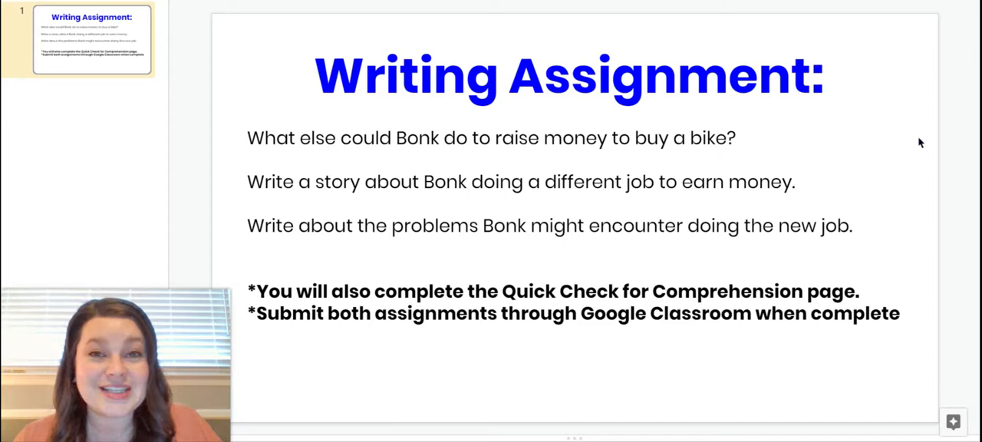
mouse_move(970, 27)
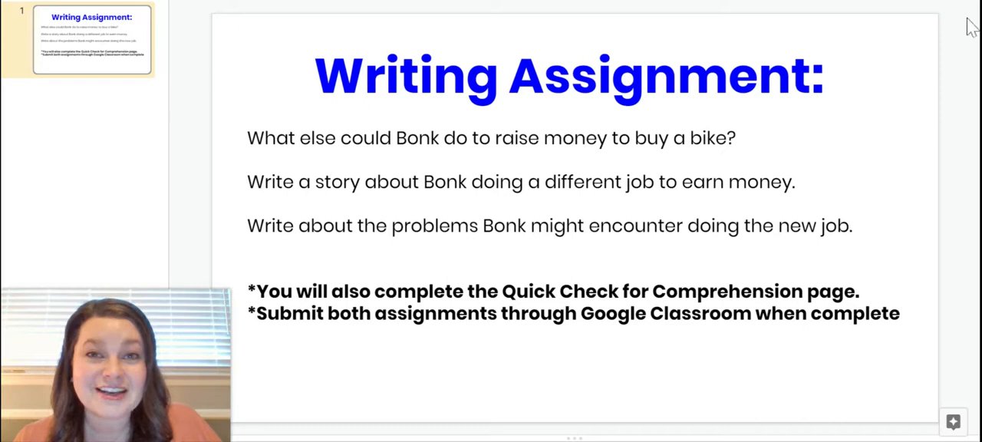